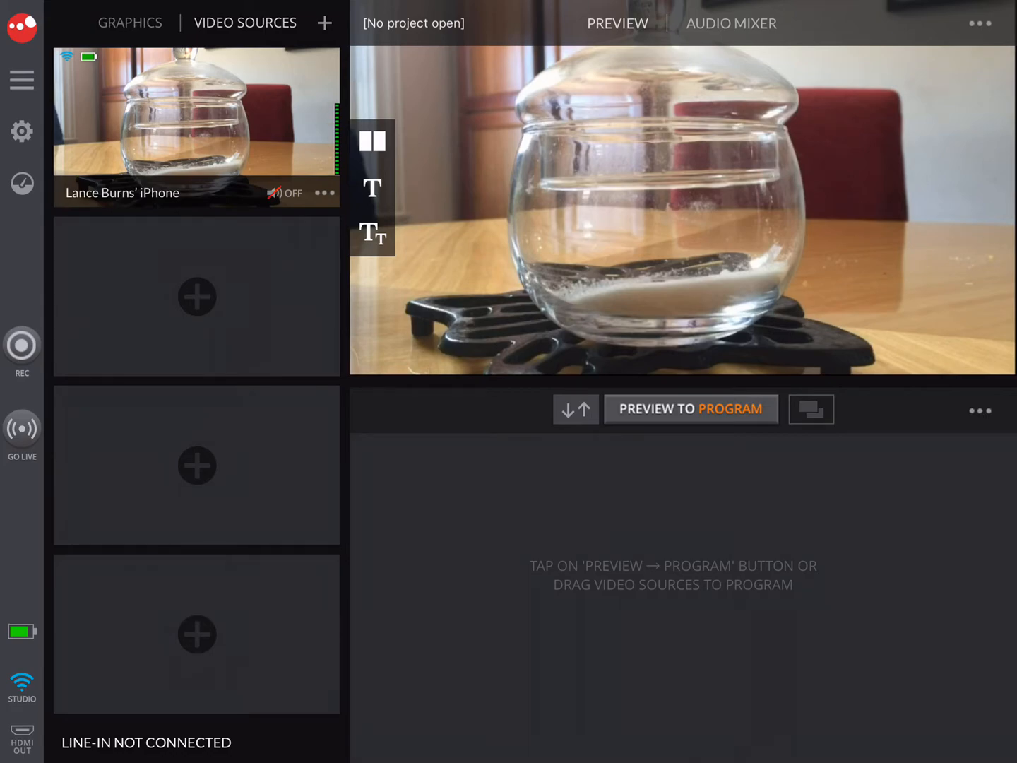
Step: Create a new project named 'Bug tv', answering the storage prompt to save to Sling storage
left_click(21, 80)
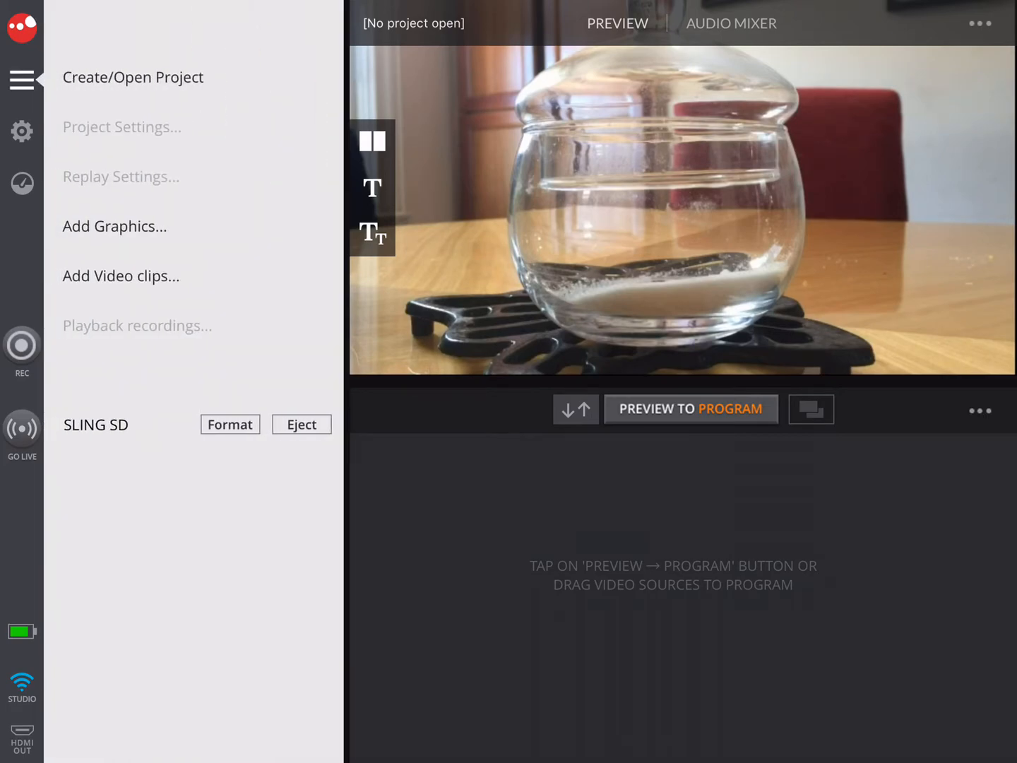
left_click(133, 78)
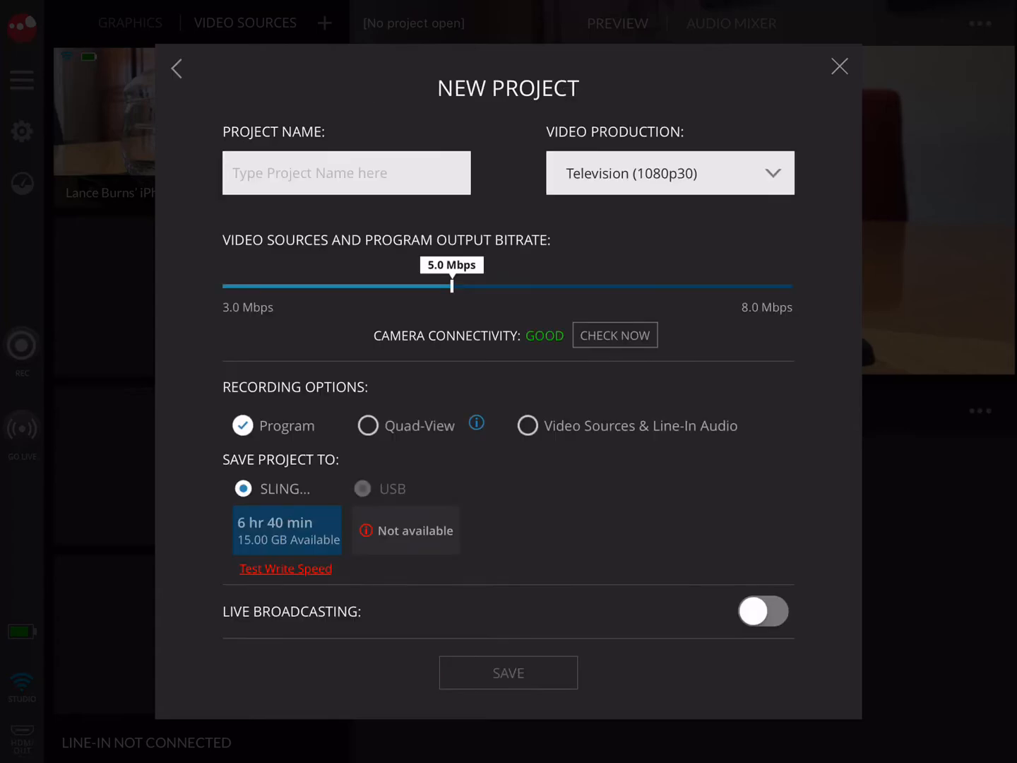
left_click(345, 172)
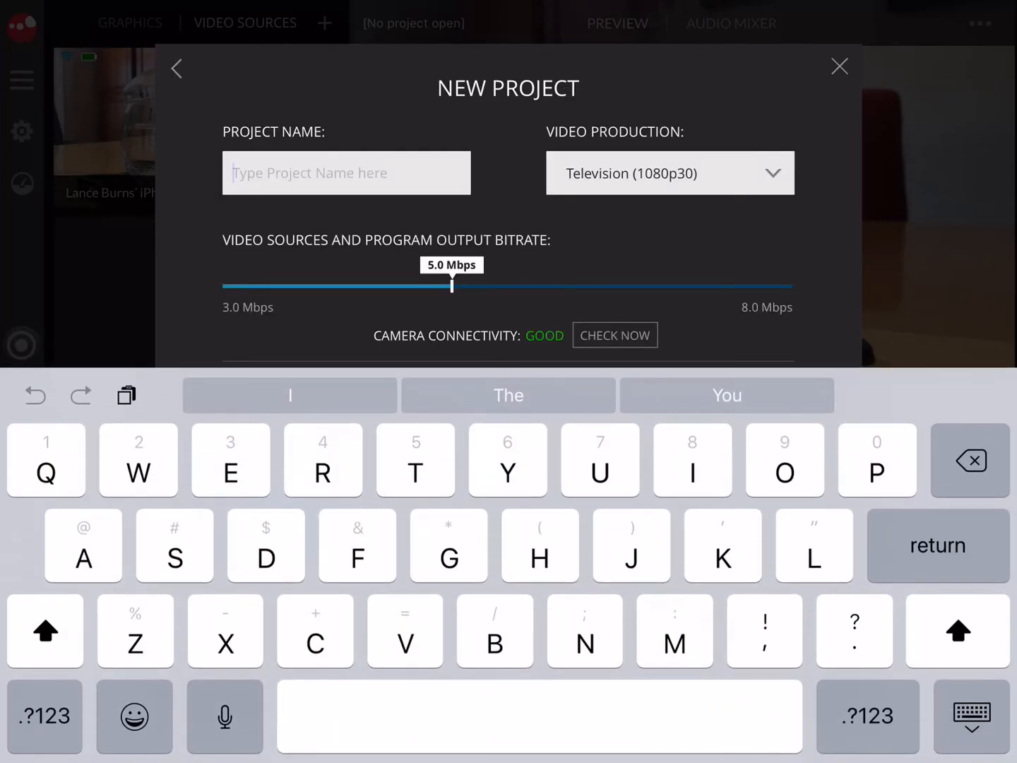
type("Bug")
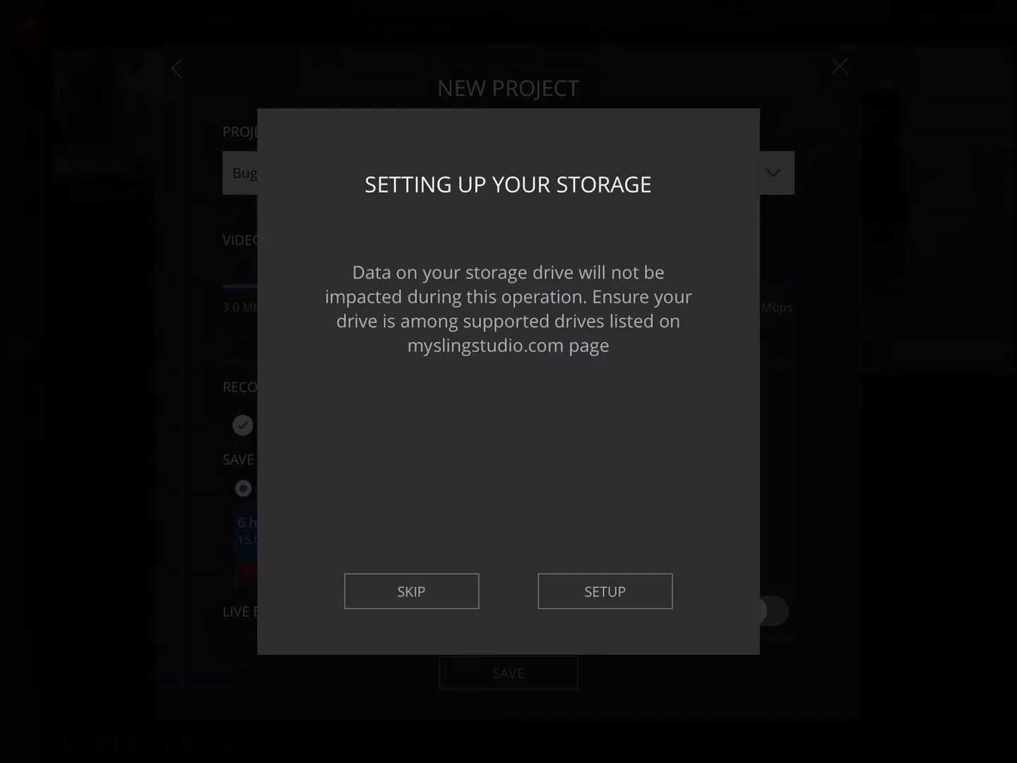
left_click(605, 590)
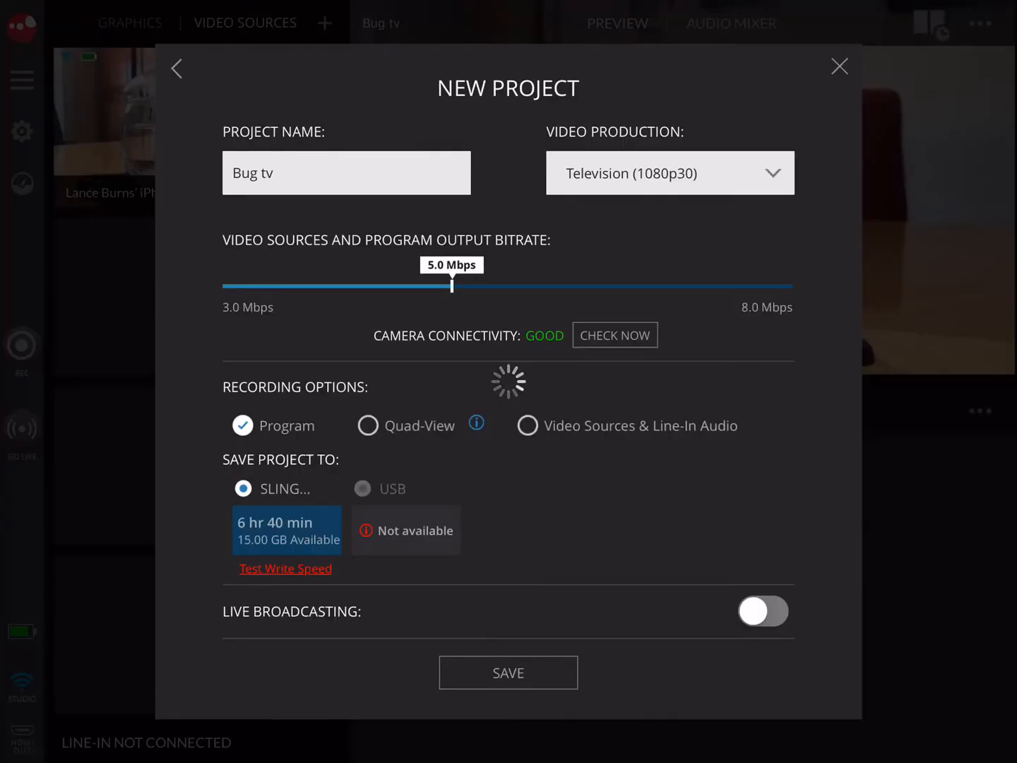
Step: Confirm saving the project, accept the audio setup prompt, and return to the camera preview
left_click(508, 673)
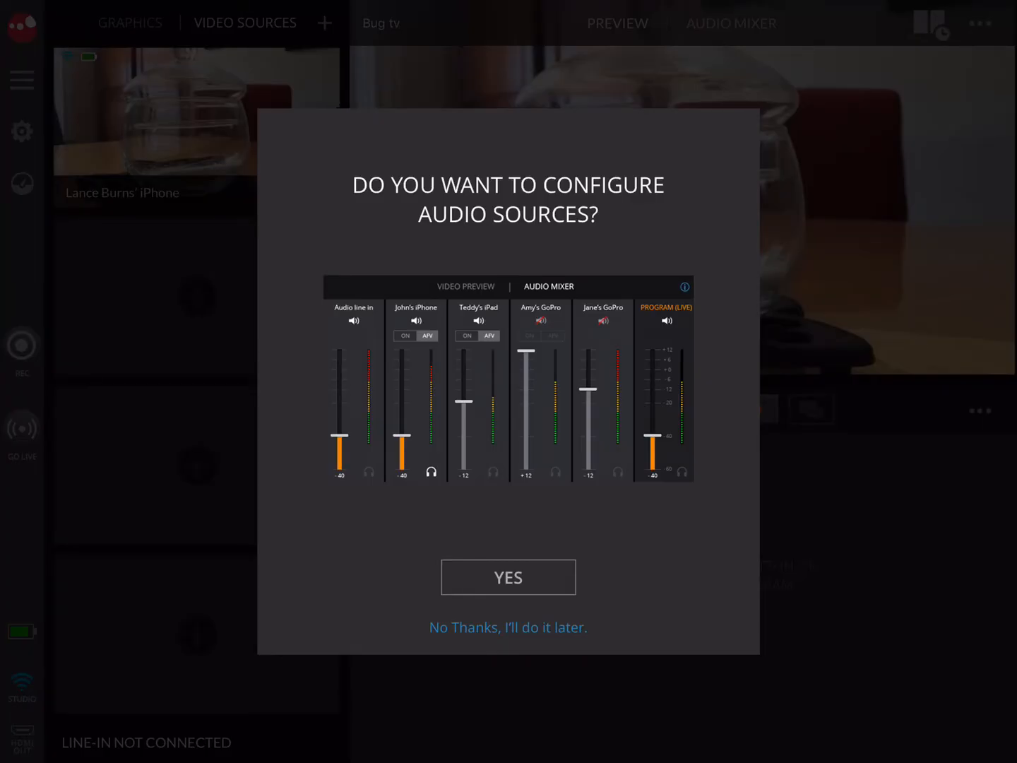
left_click(508, 628)
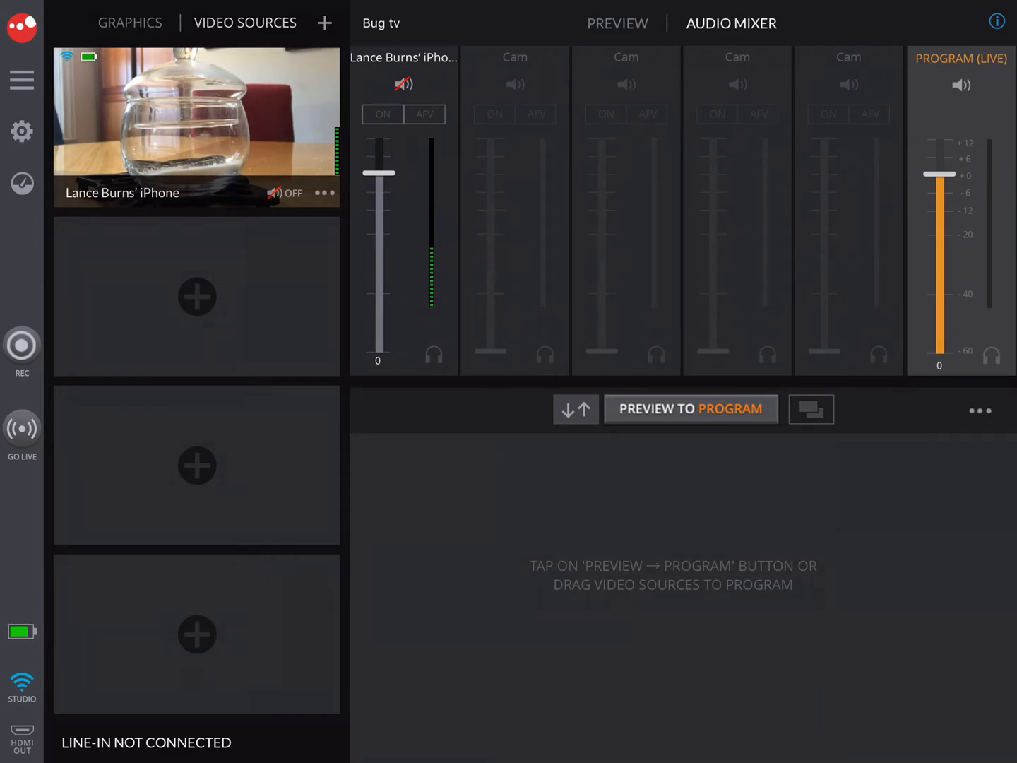
left_click(617, 23)
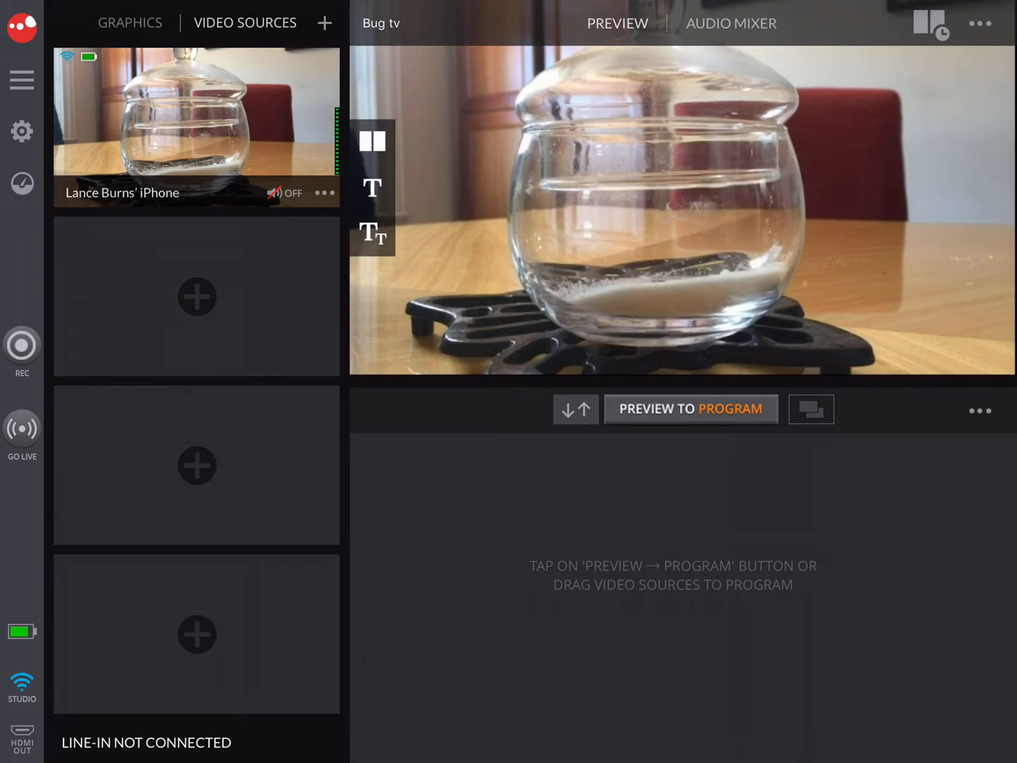
Step: From the Graphics list, start adding graphics and browse to SLING SD > Graphics
left_click(130, 22)
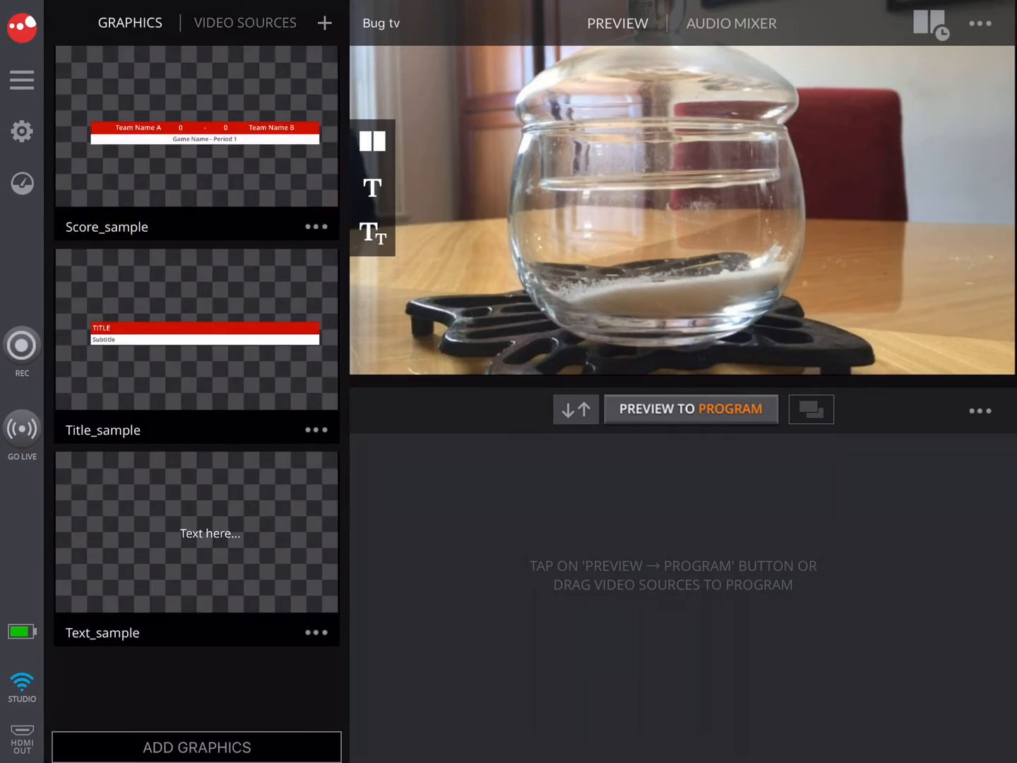
left_click(196, 746)
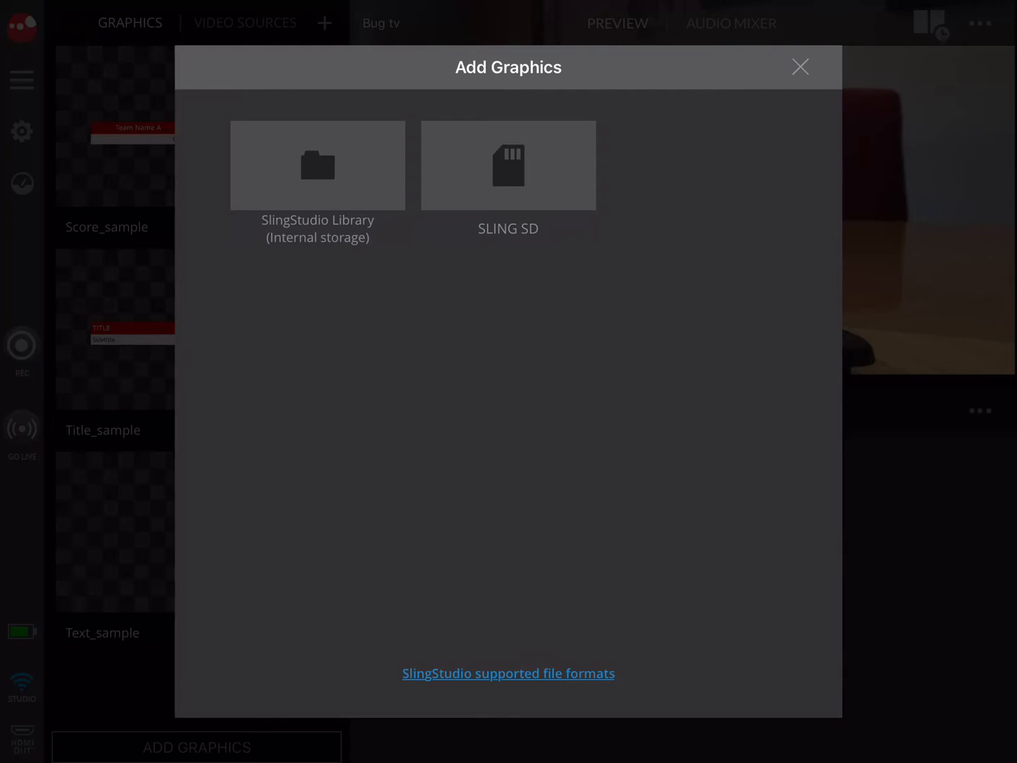
left_click(509, 165)
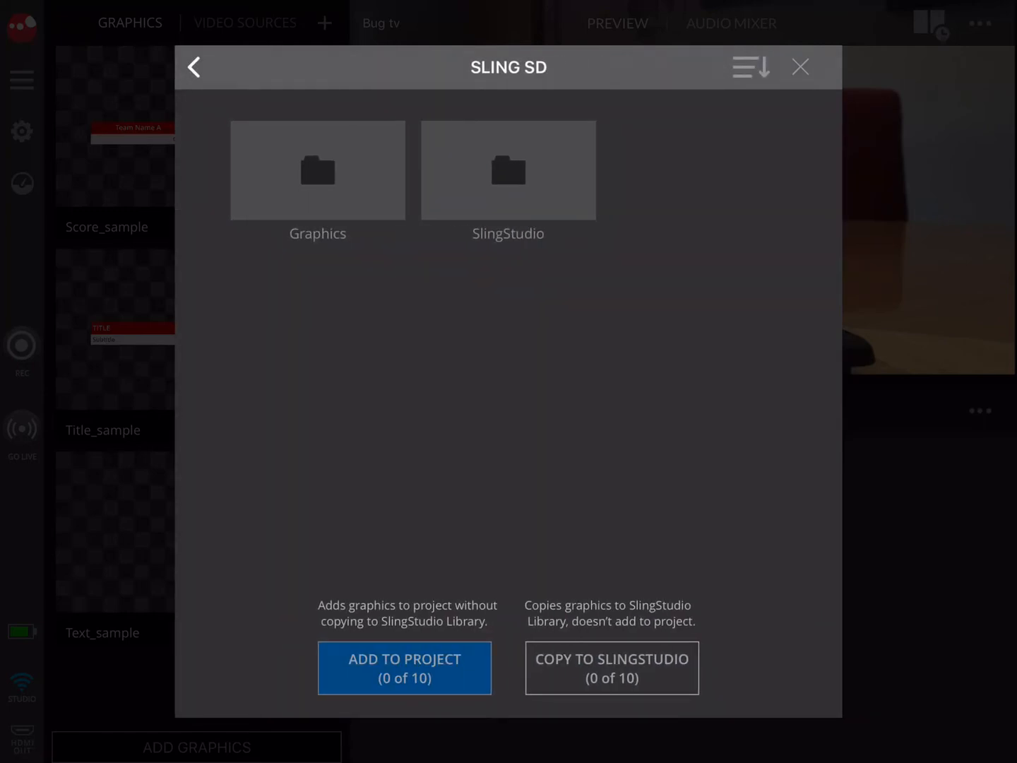
left_click(317, 170)
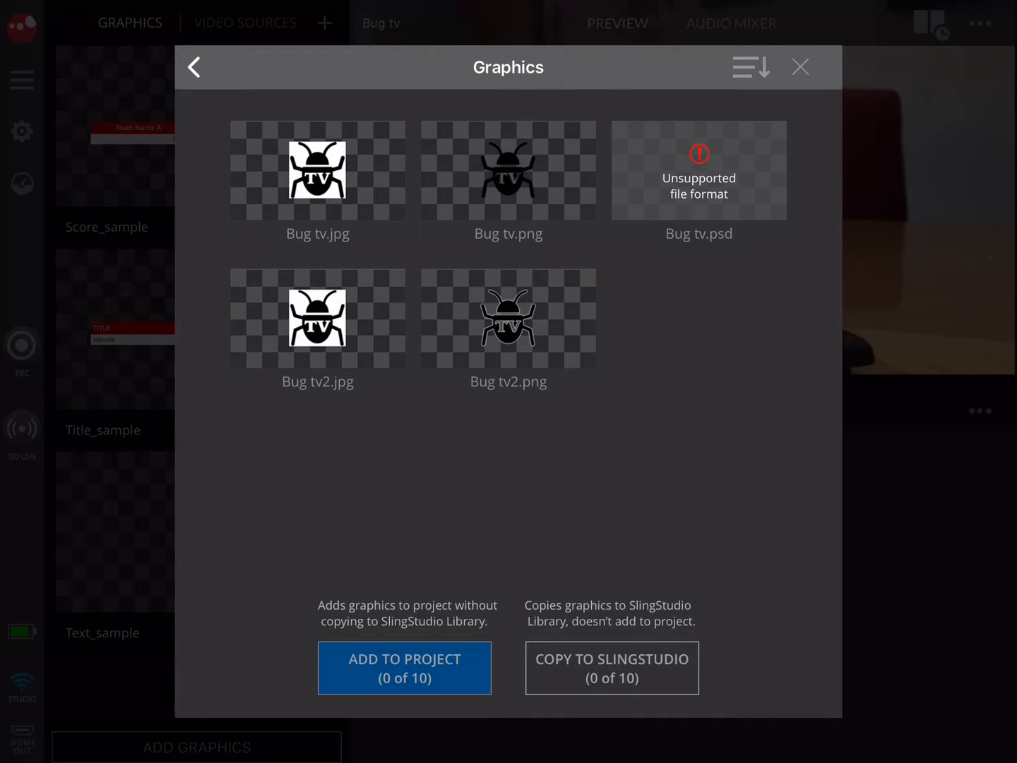
Step: Import Bug tv.jpg and Bug tv.png into the project and acknowledge the completed import
left_click(509, 169)
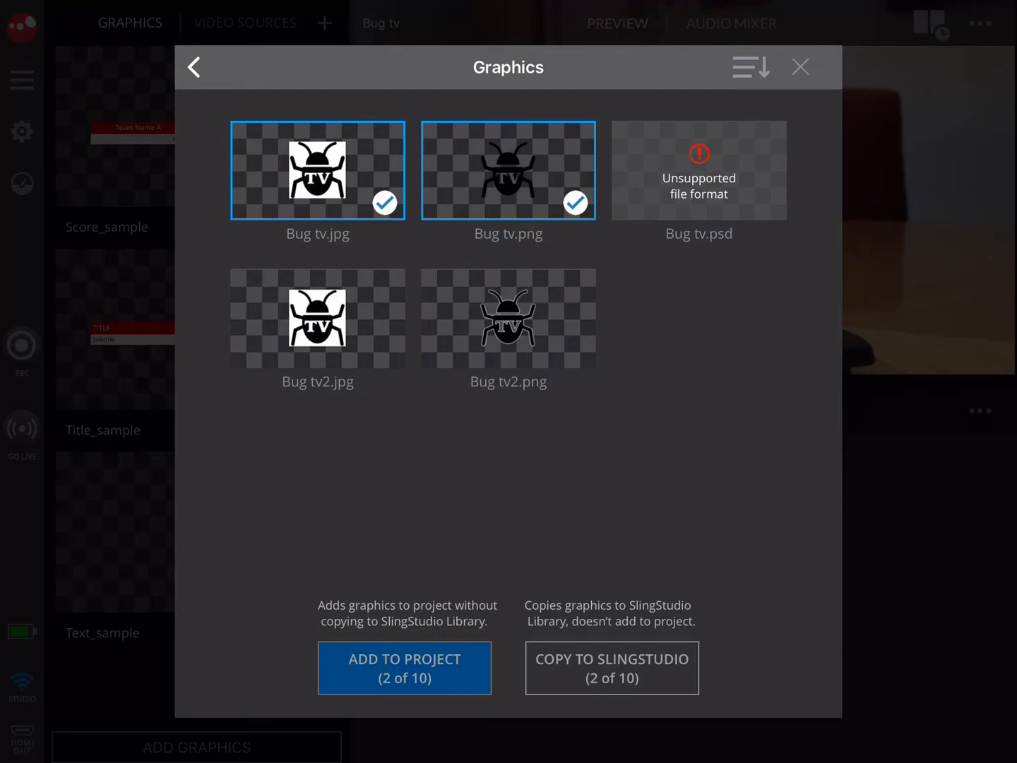
left_click(404, 667)
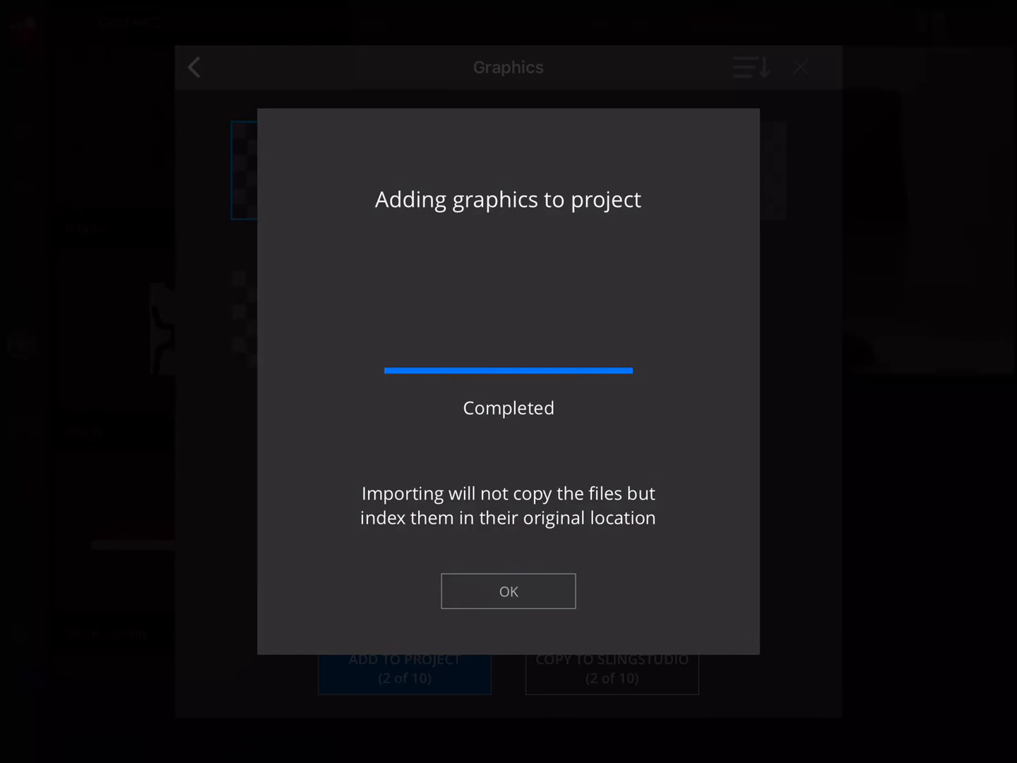
left_click(508, 591)
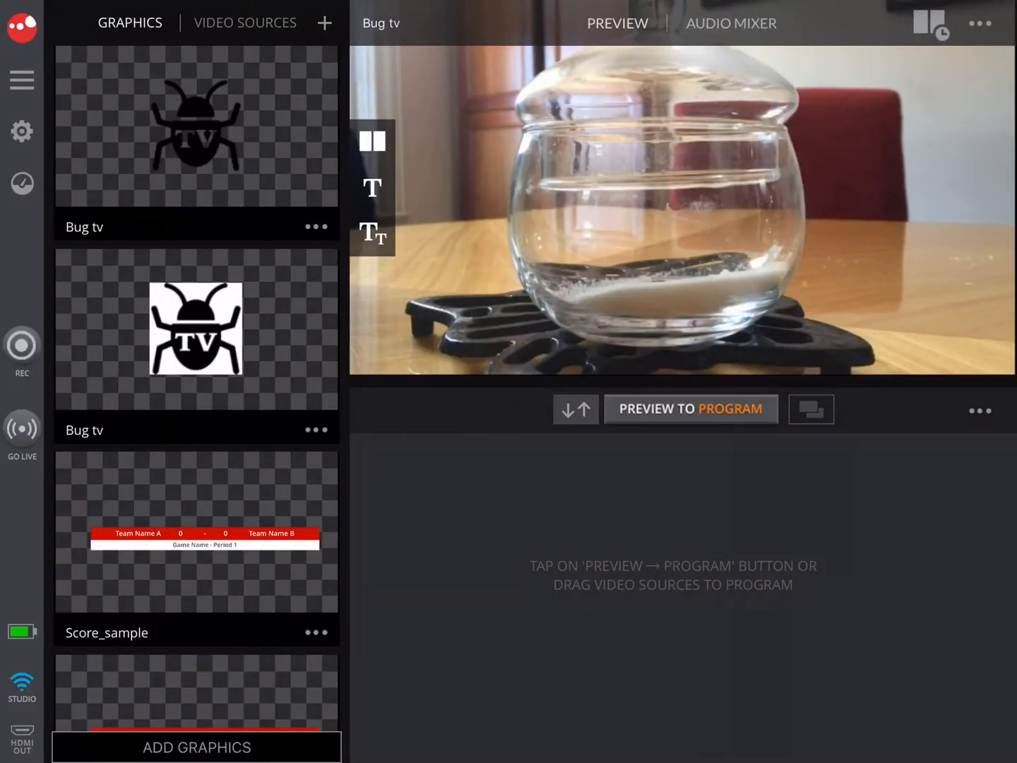
Step: Overlay the Bug tv logos and shrink the white-backed one into the preview's lower-right corner
left_click(195, 134)
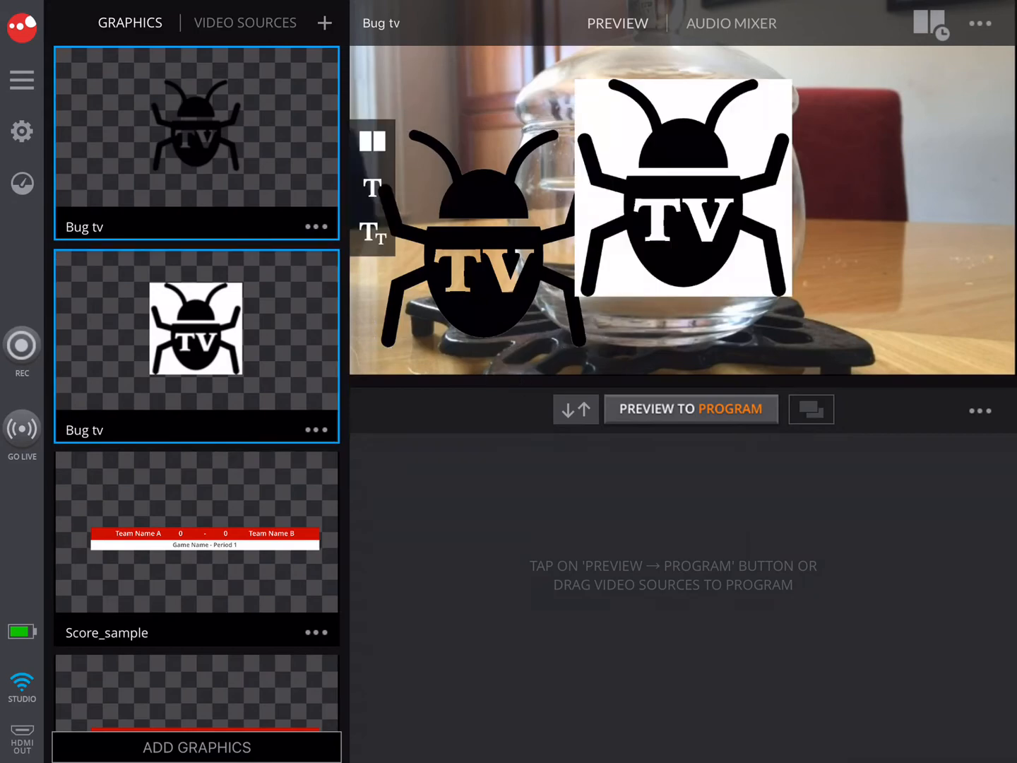
left_click_drag(681, 191, 893, 233)
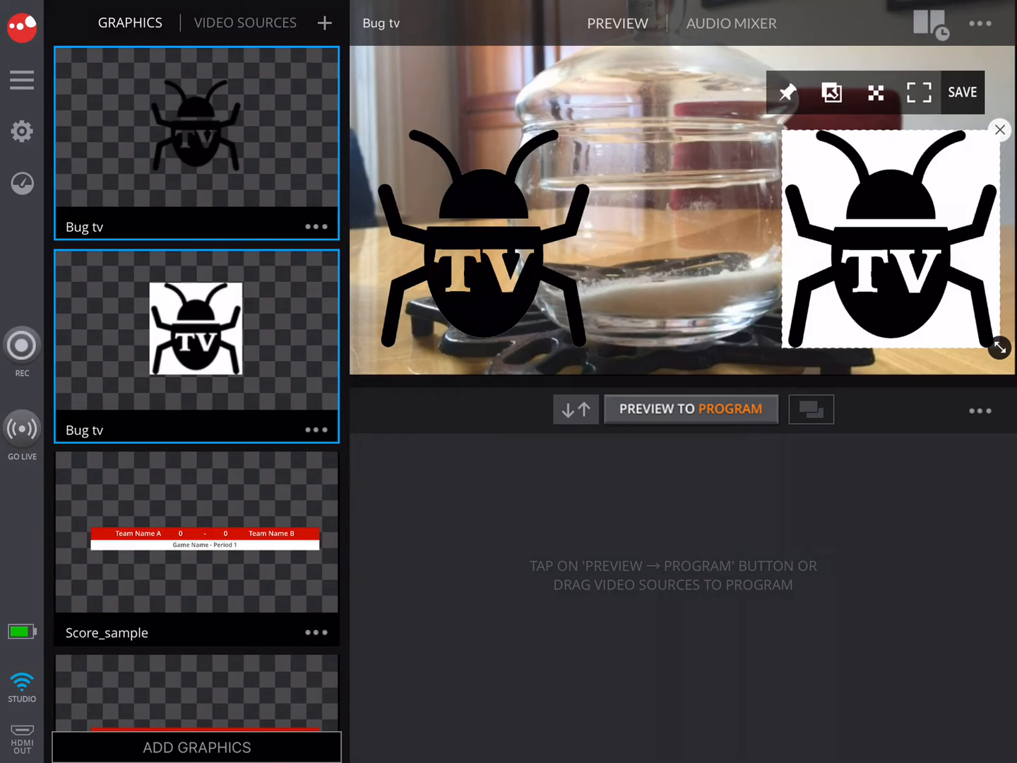
left_click_drag(1000, 346, 876, 224)
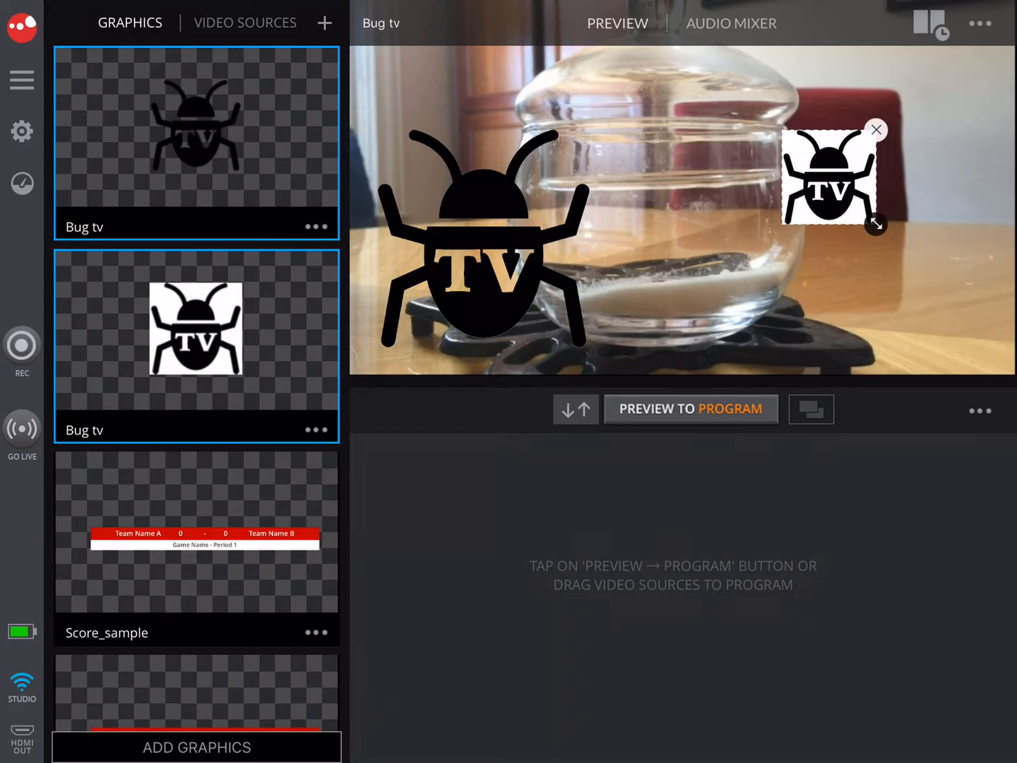
left_click_drag(833, 175, 936, 286)
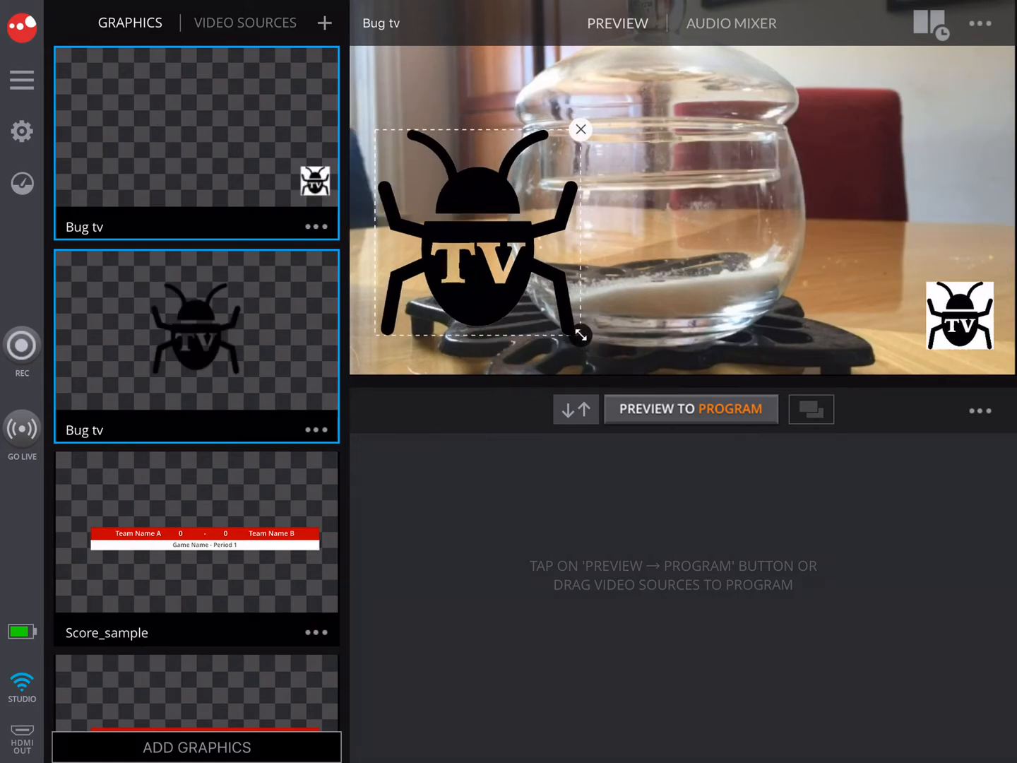
Step: Shrink the black logo to a small bug and place it at the lower left of the frame
left_click_drag(581, 337, 442, 235)
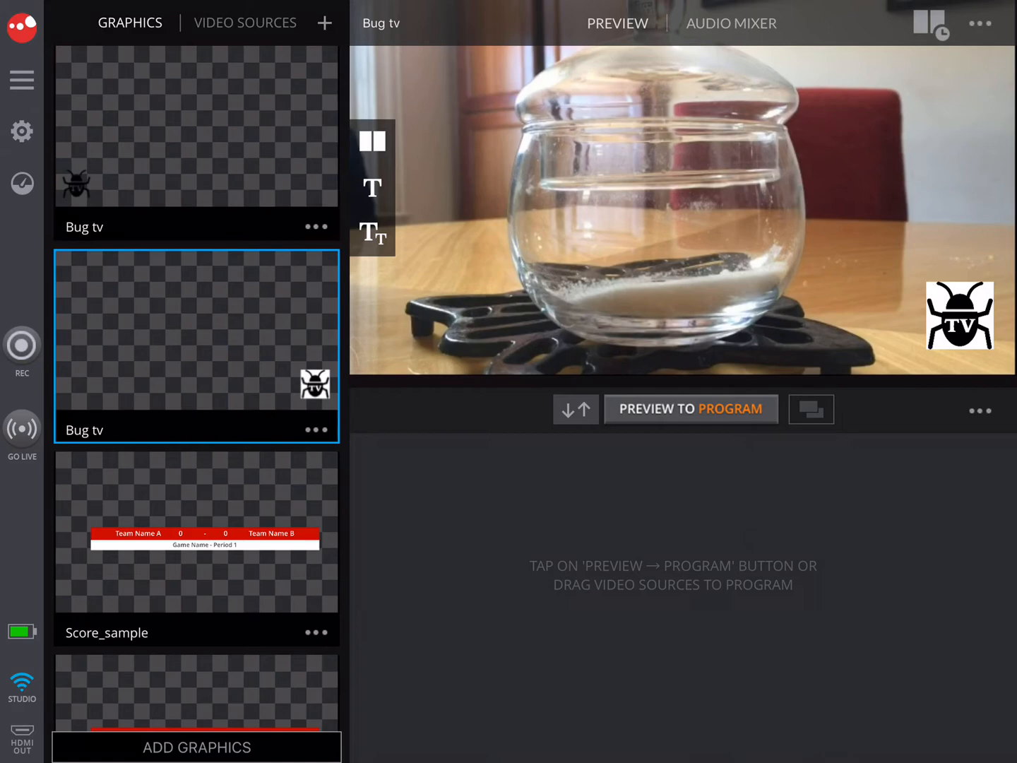
left_click(196, 125)
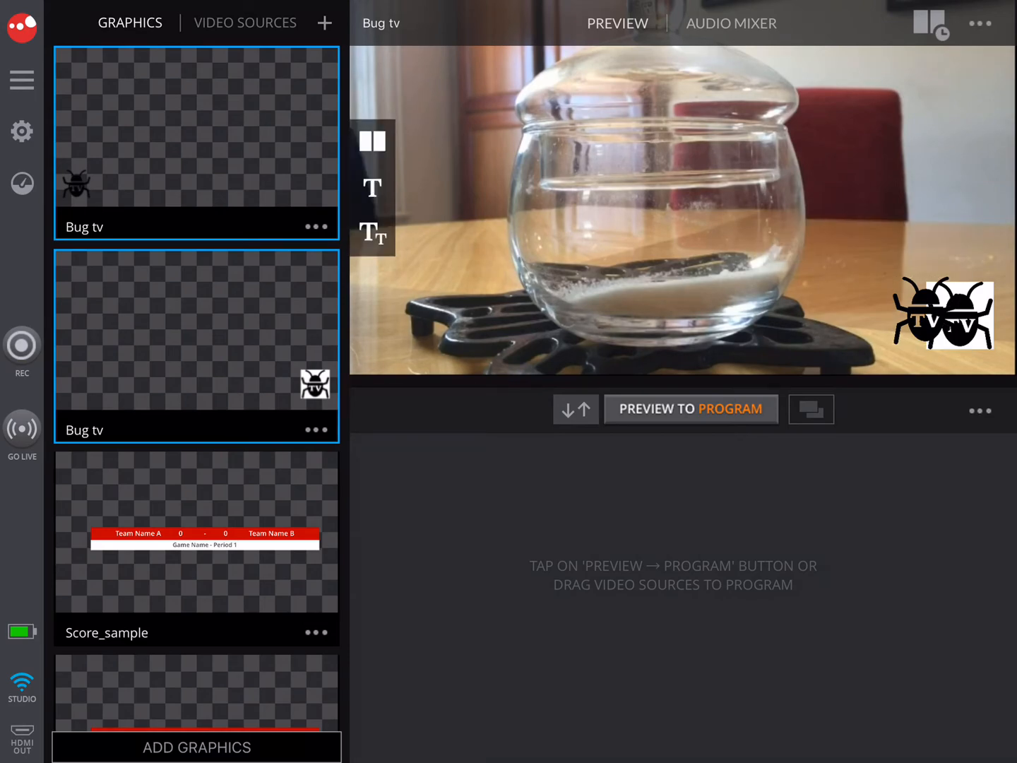
Step: Select the bug overlay, set it to stay always on top, and dismiss the tips message
left_click(943, 313)
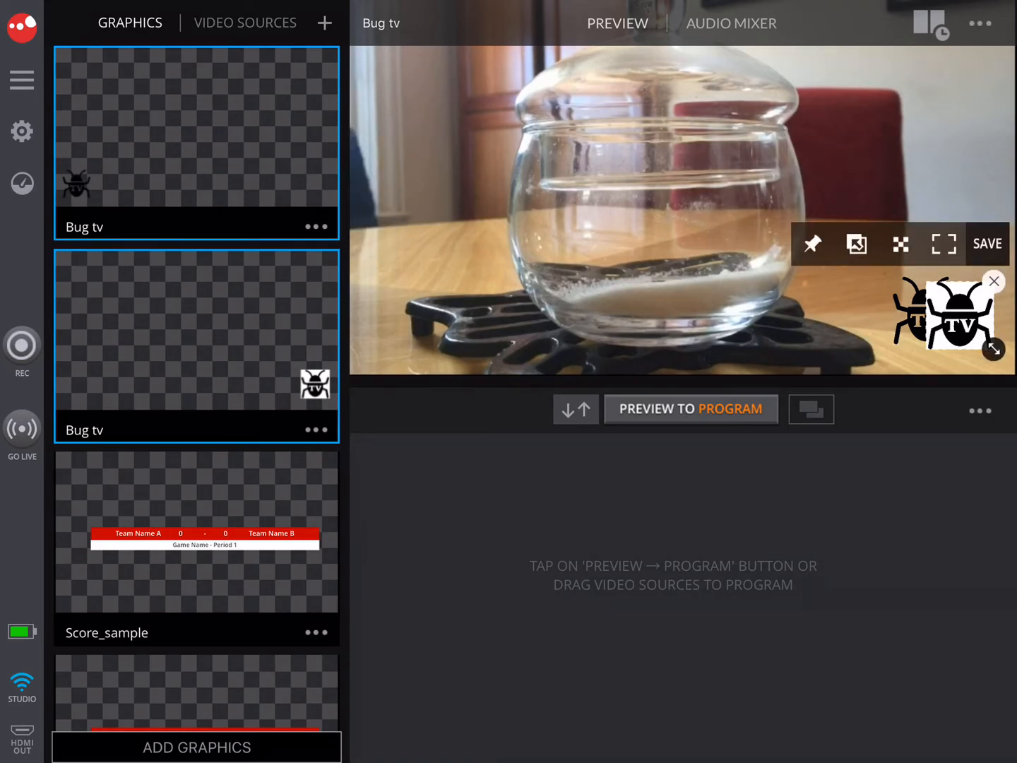
left_click(856, 243)
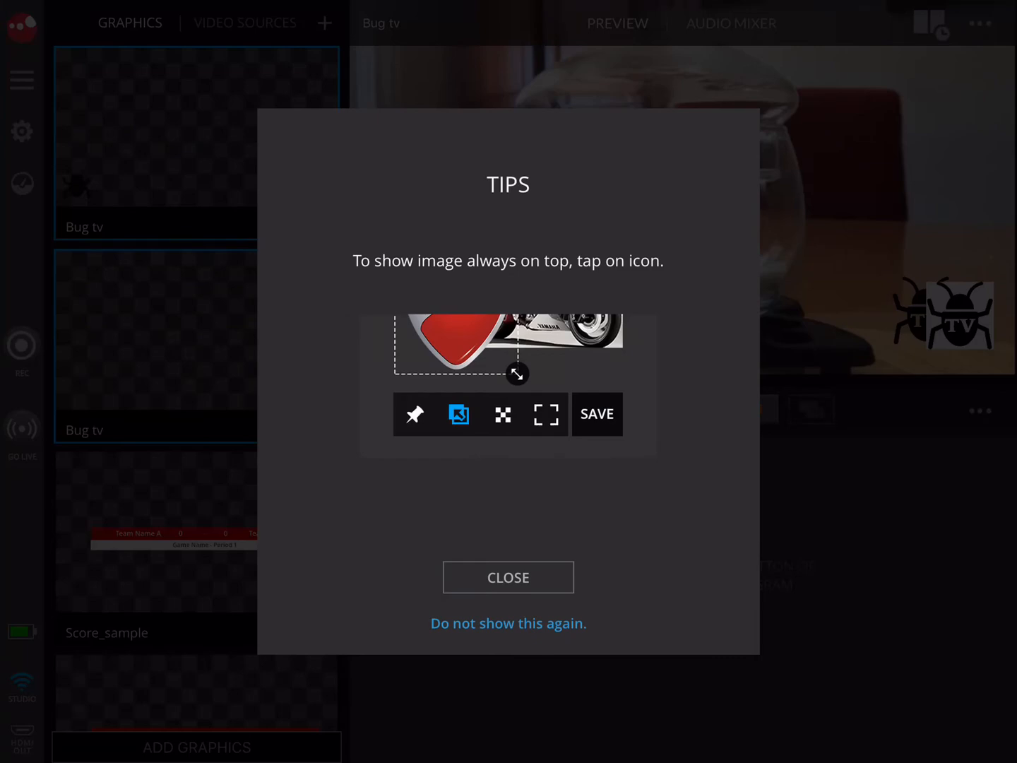
left_click(509, 576)
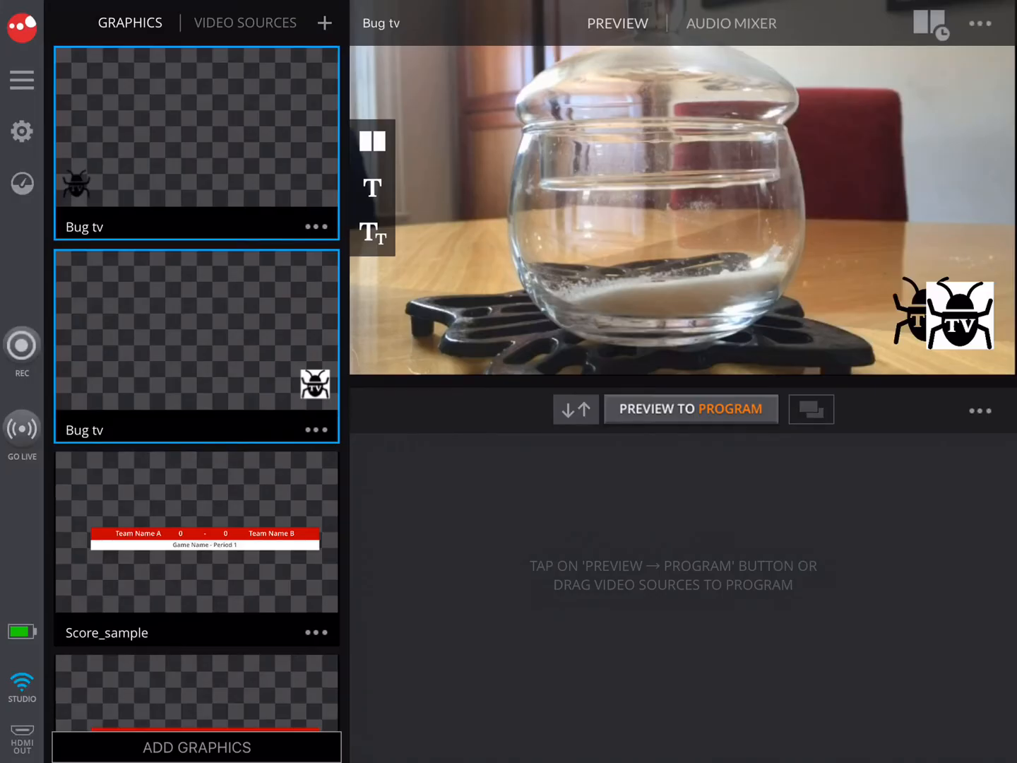
left_click(944, 314)
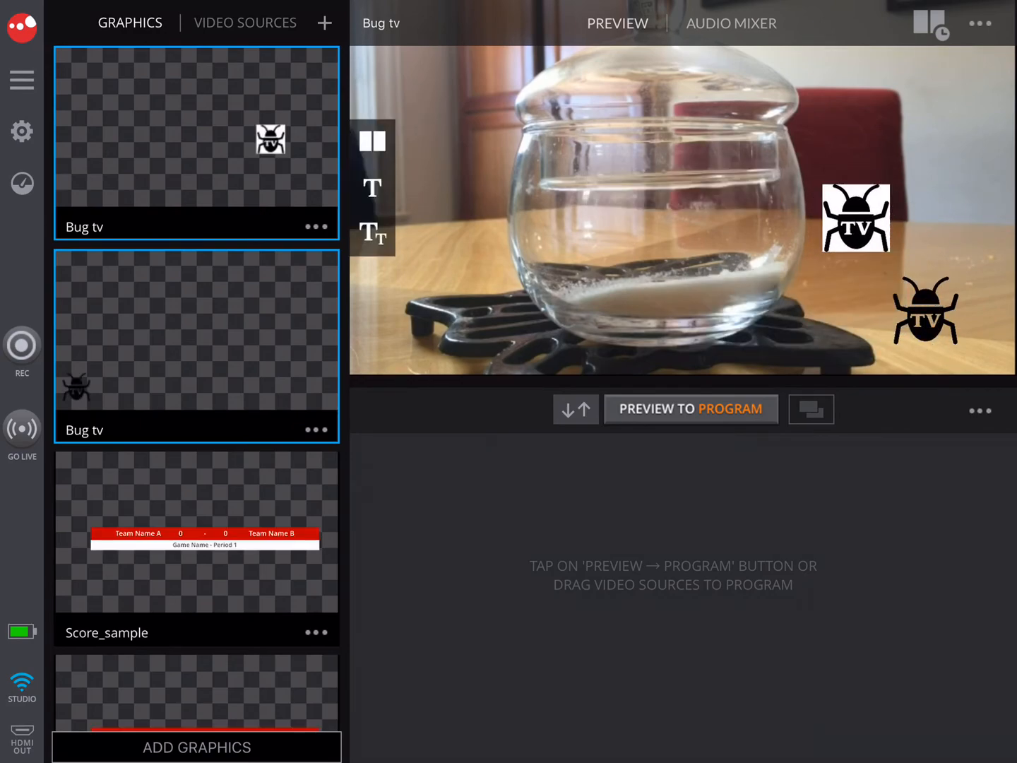
Step: Lower the white-backed logo's opacity to make it semi-transparent and confirm the edit
left_click(925, 311)
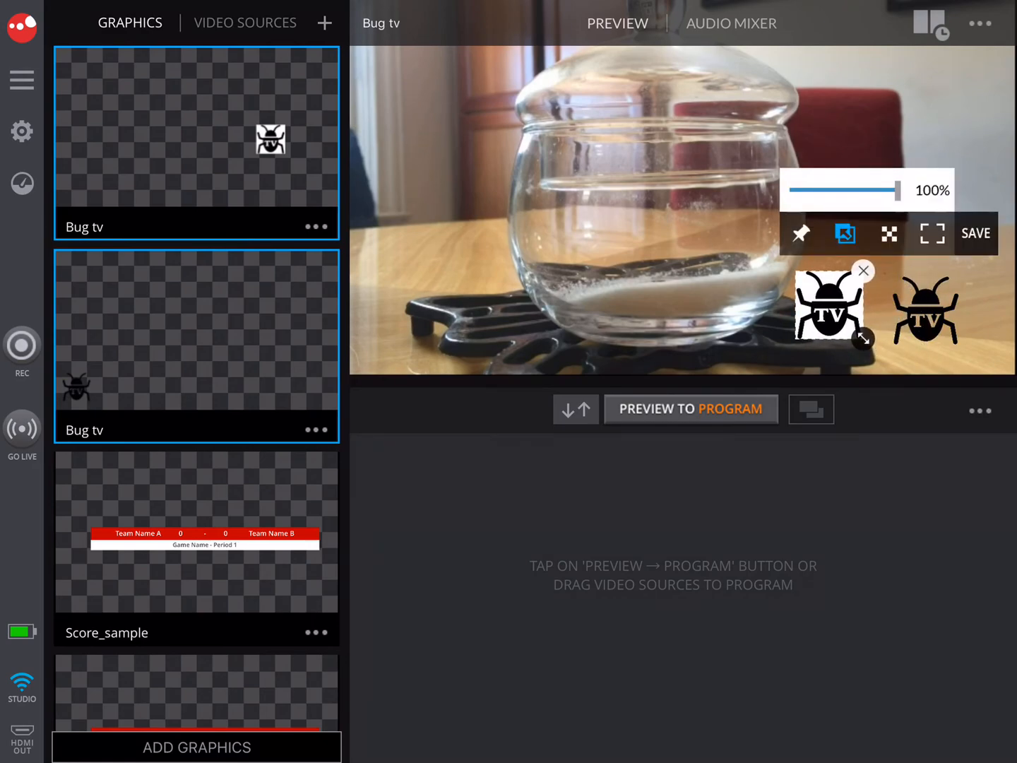
left_click_drag(898, 191, 853, 190)
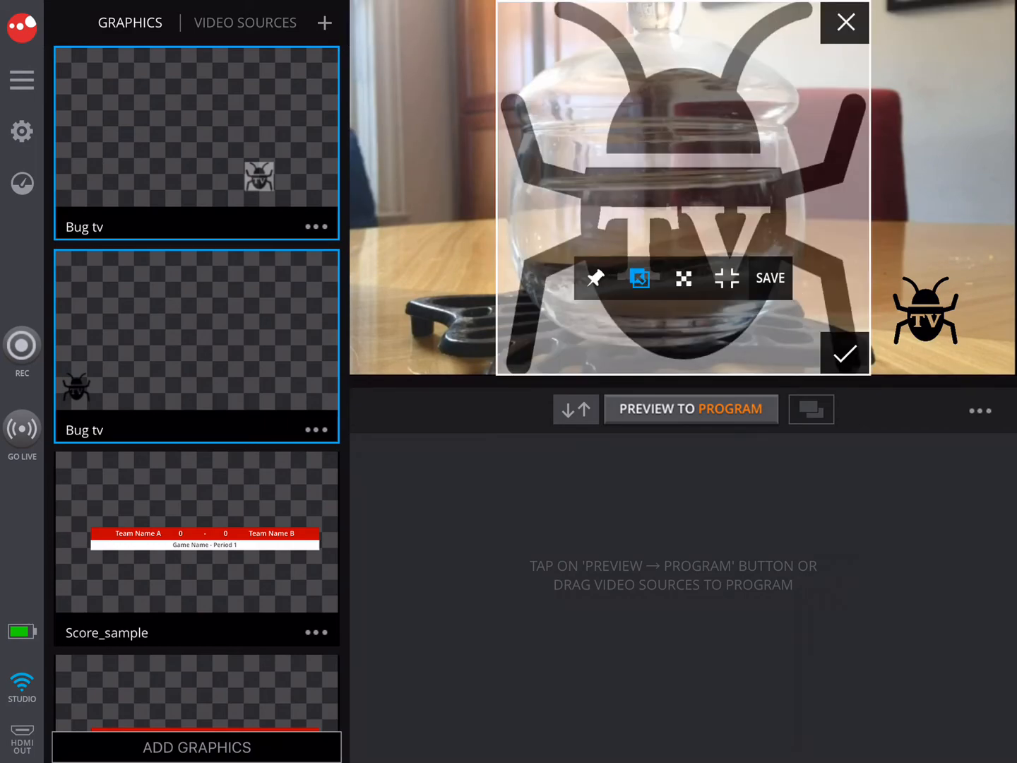
left_click(845, 23)
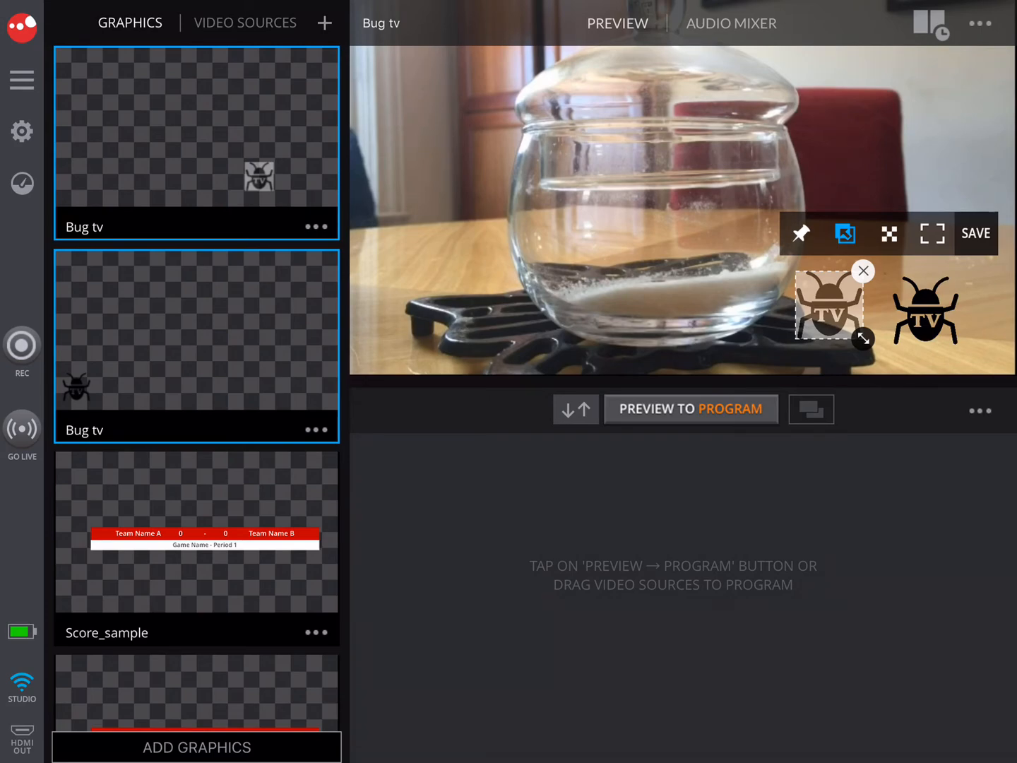
Step: Place the faded logo lower left, send the preview to program, and nudge the black bug left
left_click(845, 234)
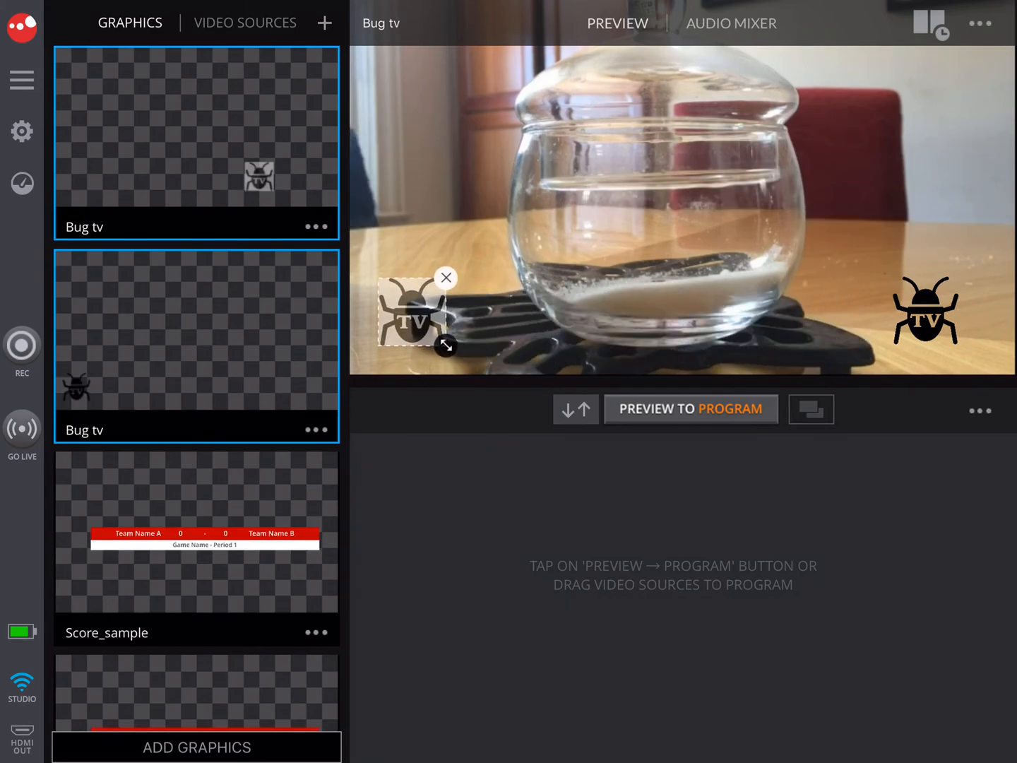
left_click(409, 313)
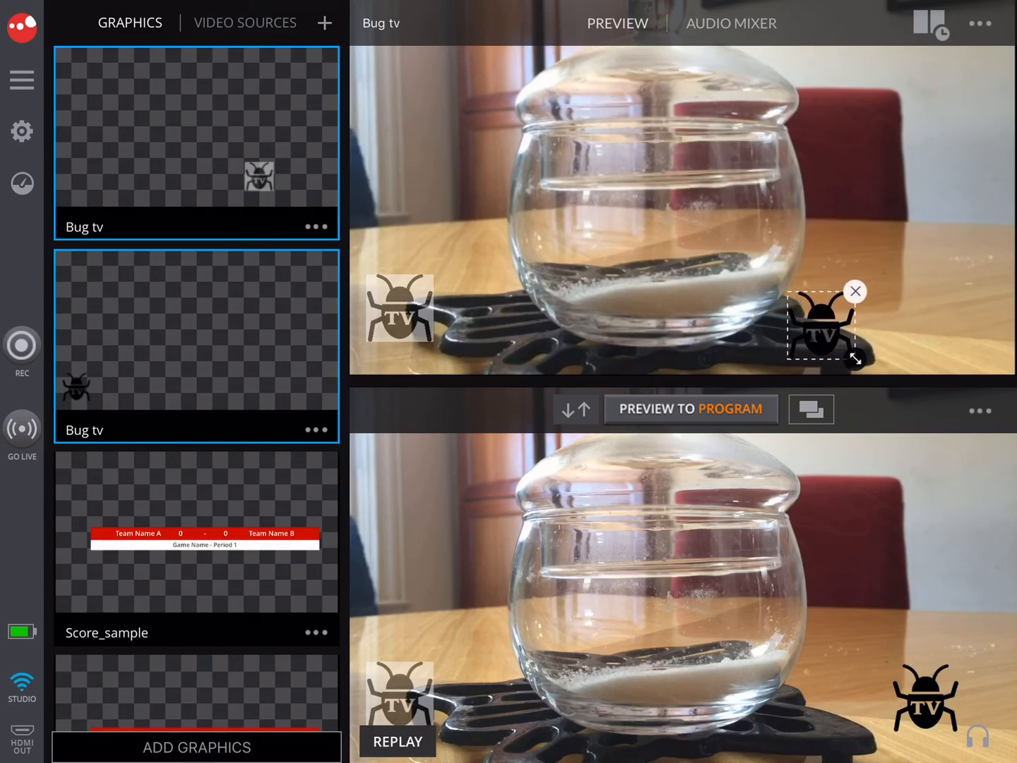
left_click_drag(823, 325, 798, 325)
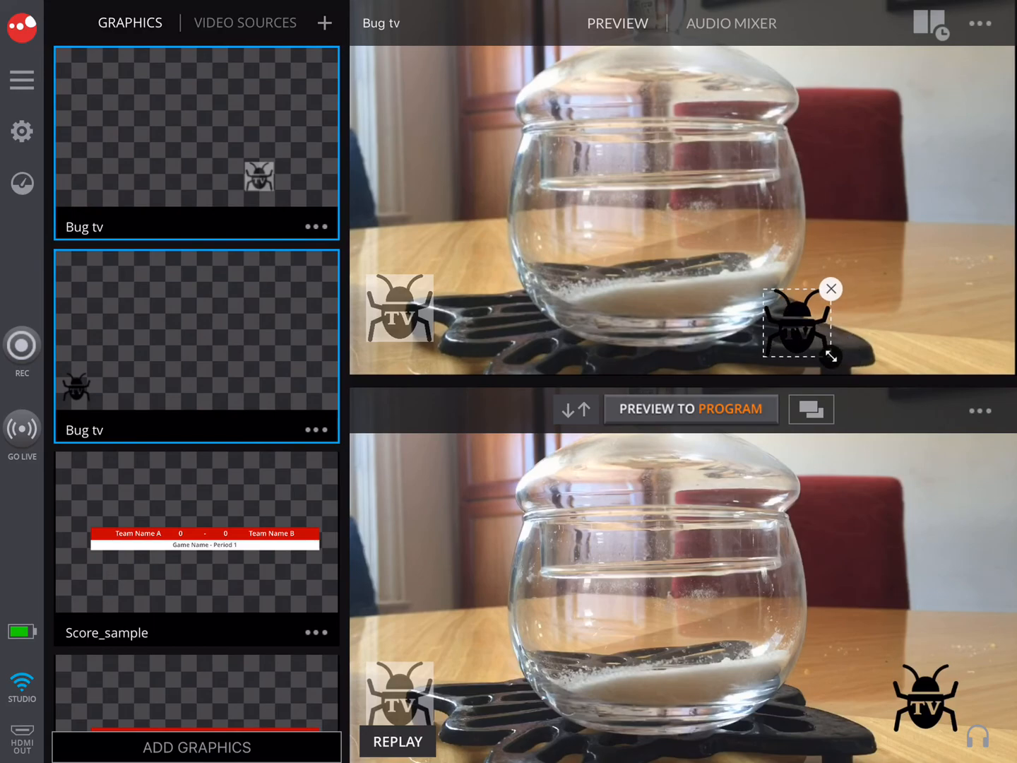
Step: Import Bug tv2.jpg and Bug tv2.png from SLING SD > Graphics into the project
left_click(196, 746)
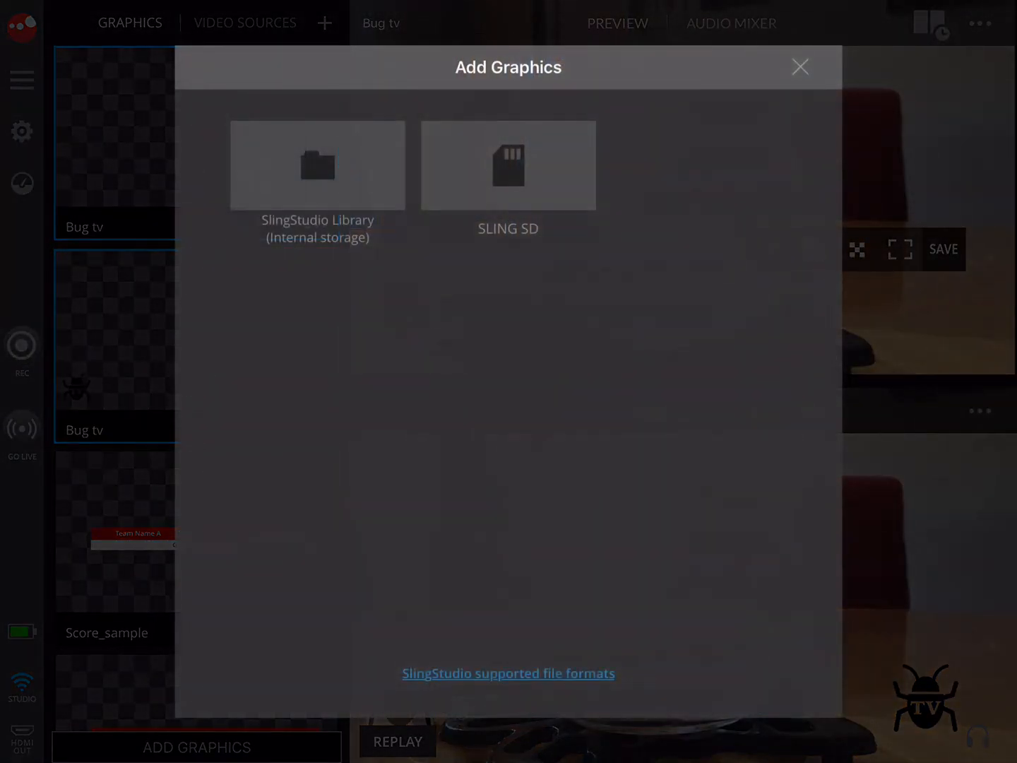
left_click(508, 165)
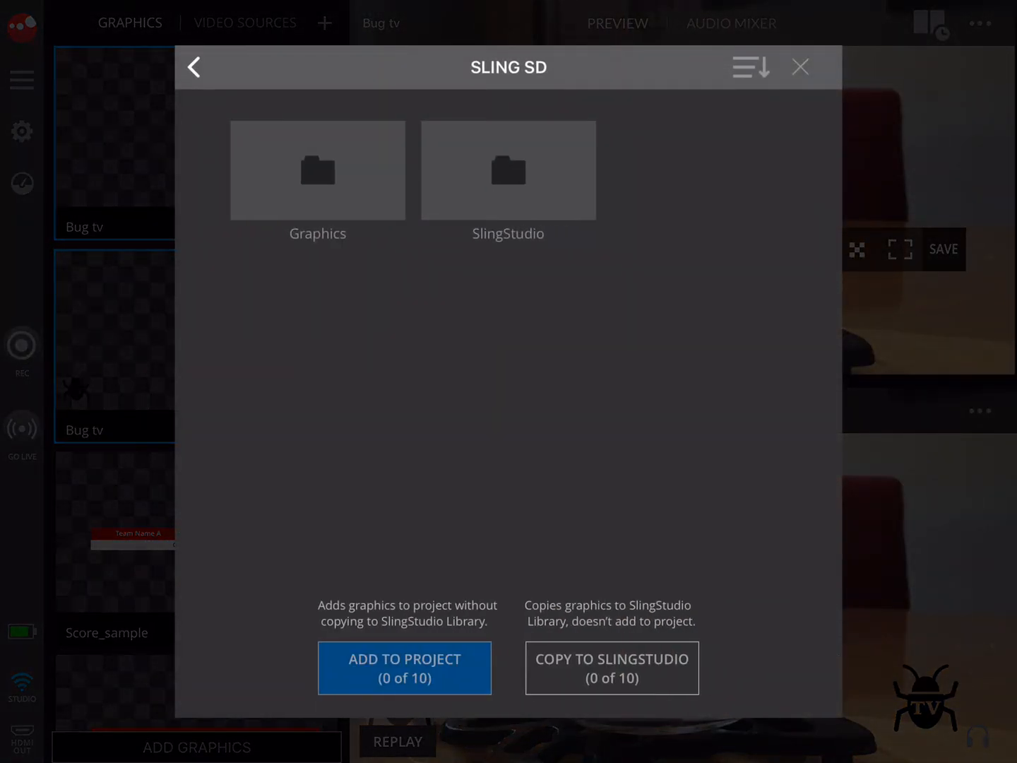
left_click(317, 170)
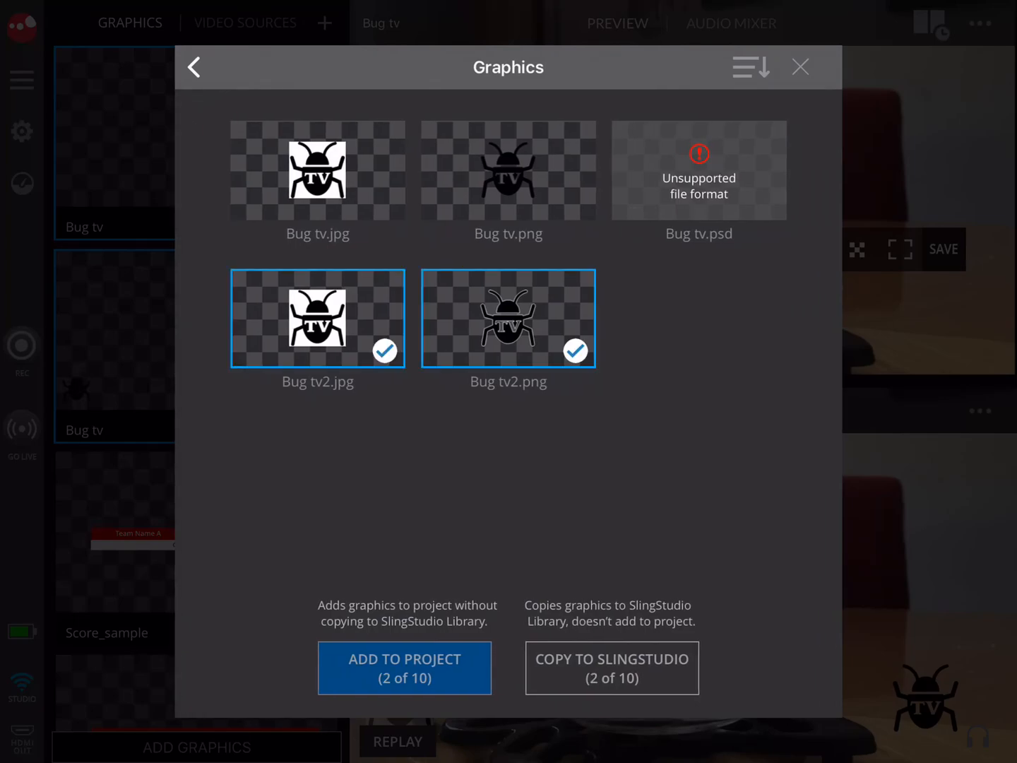
left_click(404, 667)
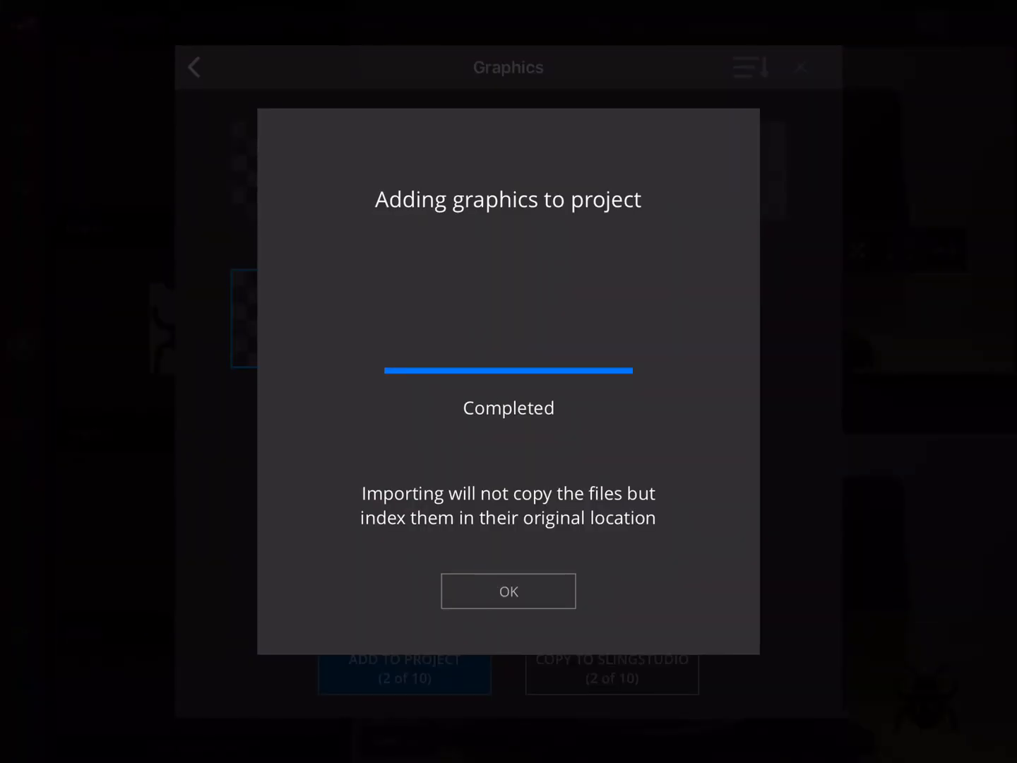
left_click(509, 591)
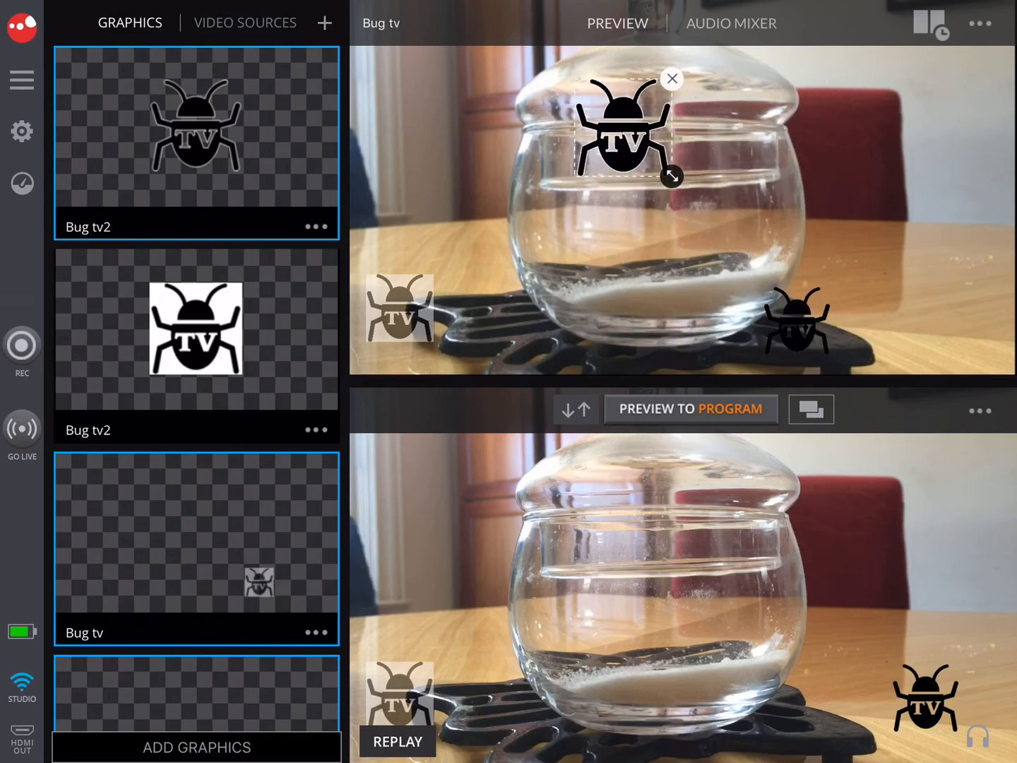
Step: Shrink the Bug tv2 logo and slide it along the bottom to sit beside the lower-right black bug
left_click_drag(670, 177, 790, 295)
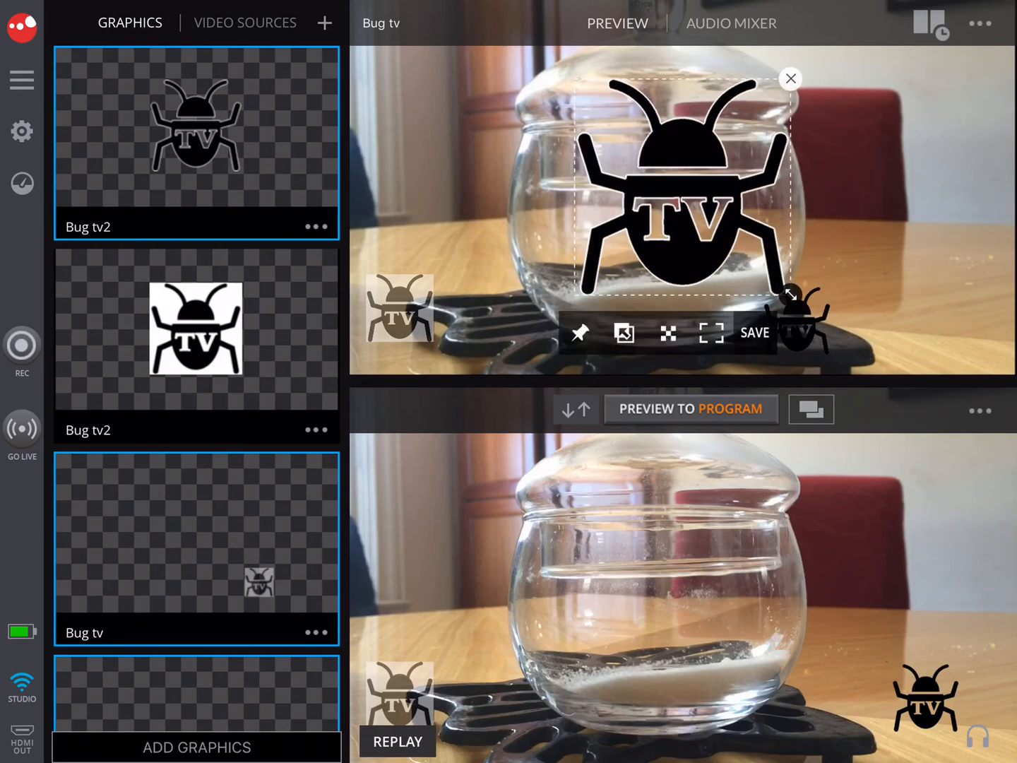
left_click_drag(790, 294, 561, 229)
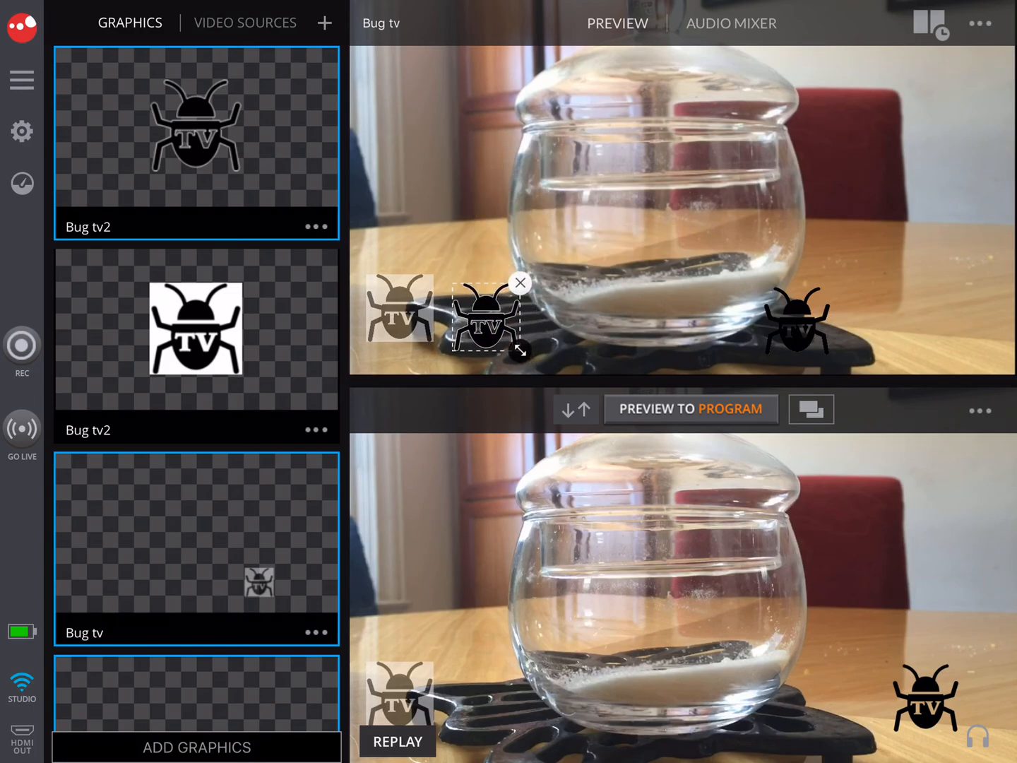
left_click_drag(488, 318, 591, 327)
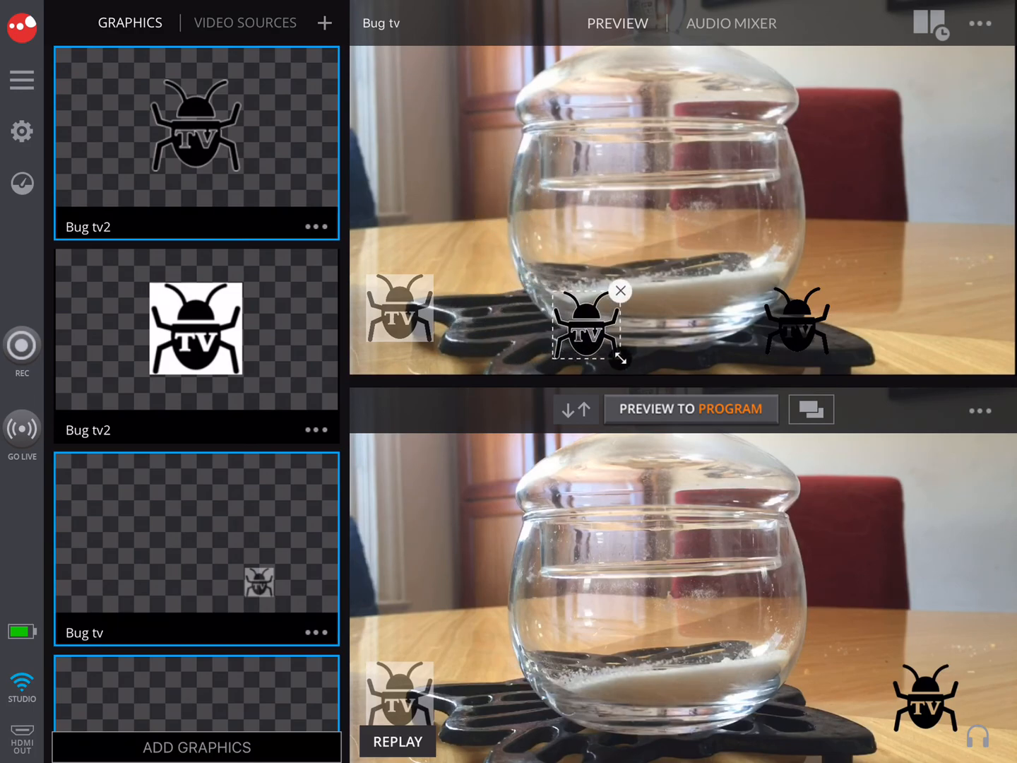
left_click_drag(590, 327, 718, 325)
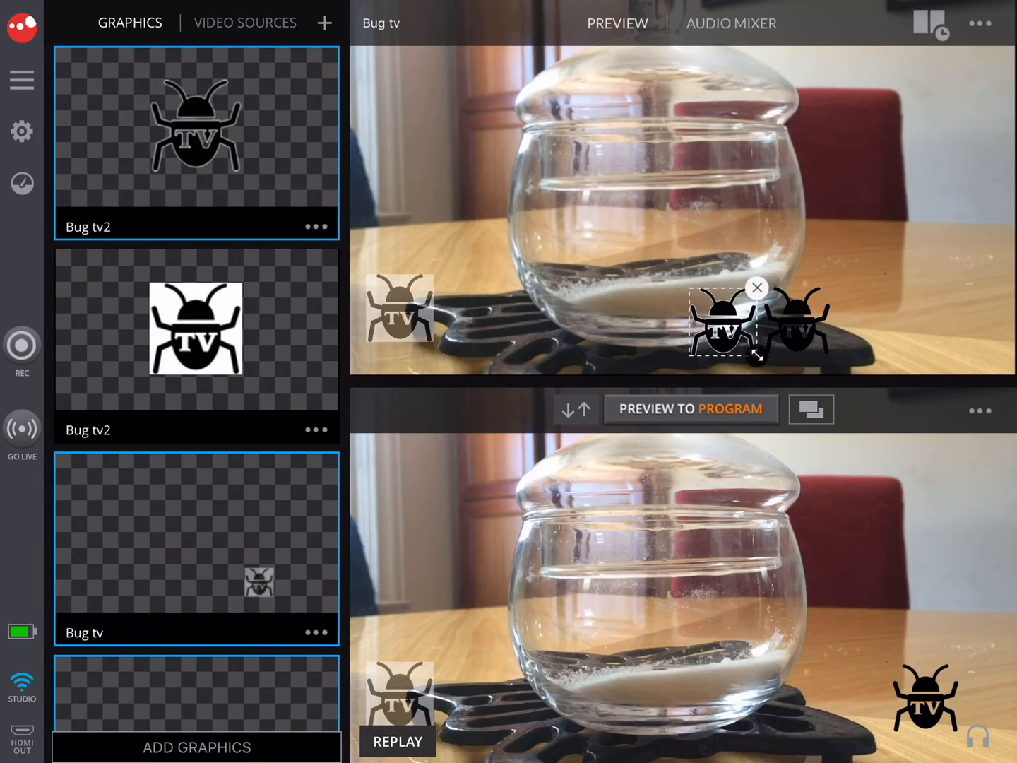